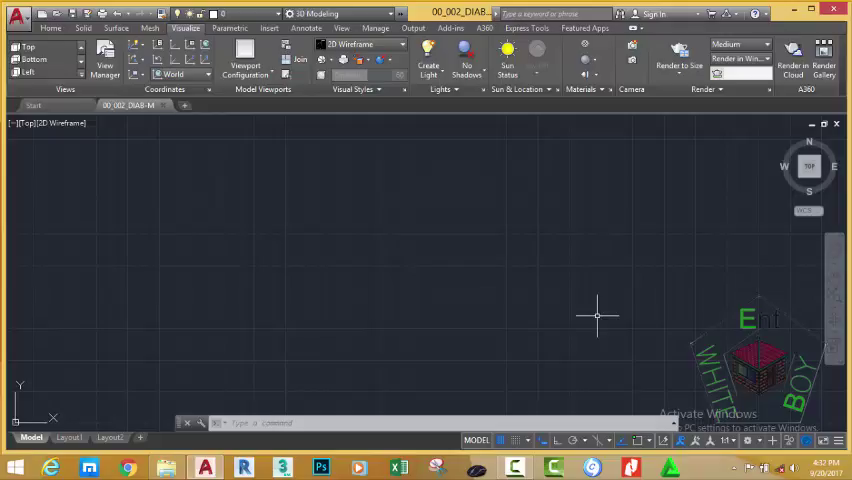
pyautogui.moveTo(636, 252)
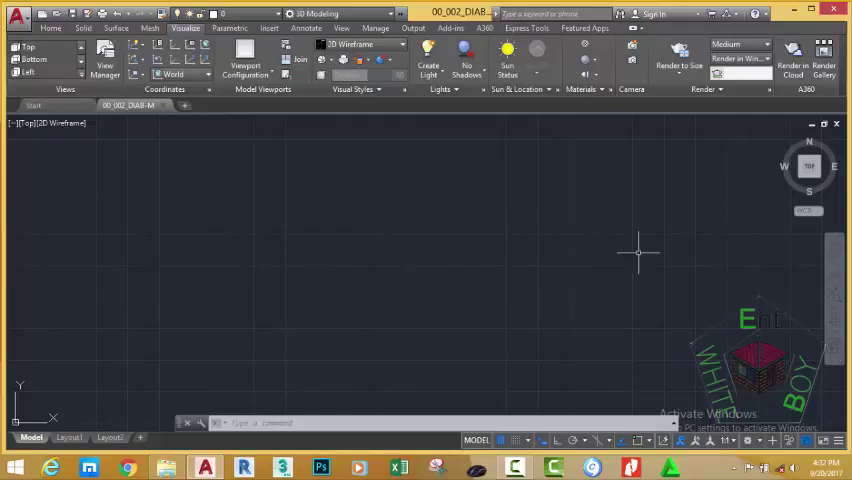
pyautogui.moveTo(648, 180)
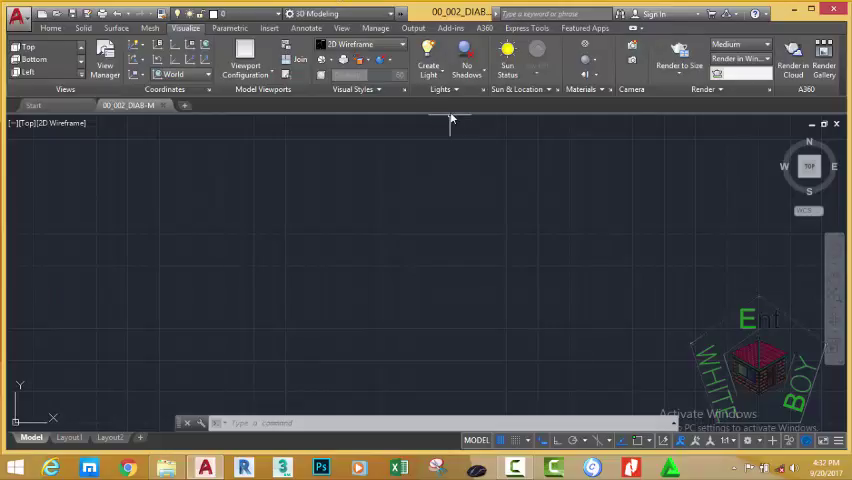
pyautogui.moveTo(450, 110)
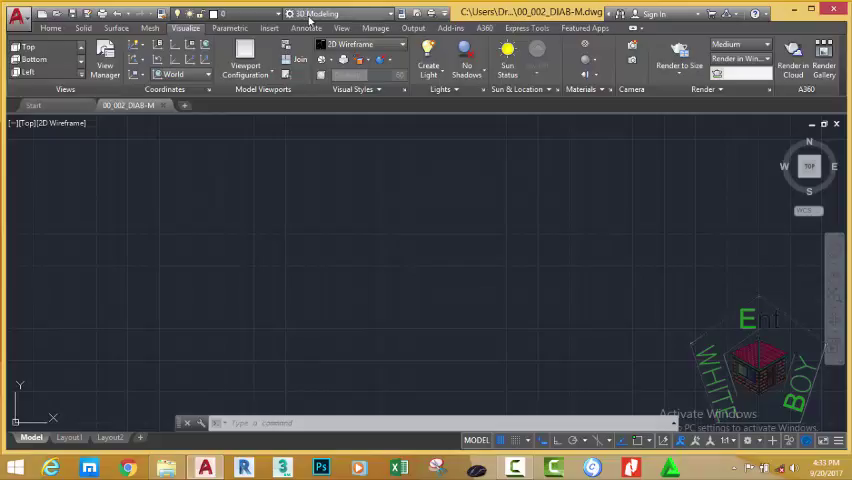
pyautogui.moveTo(402, 158)
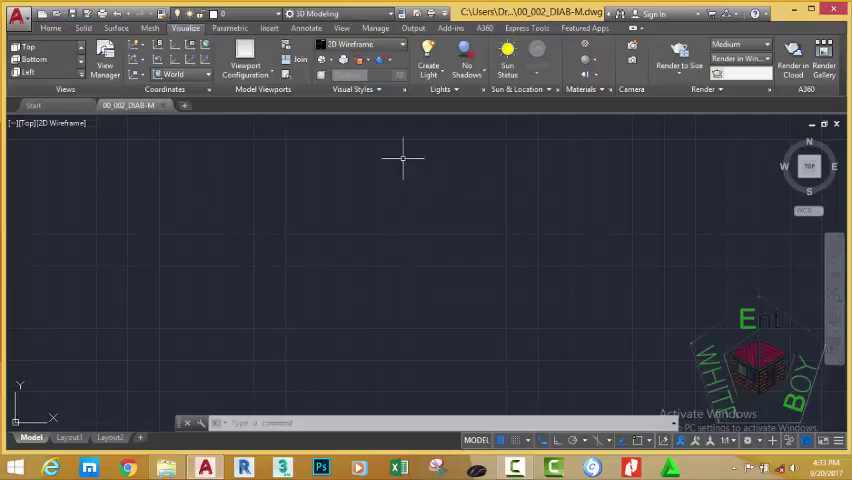
# Add the Render command to the quick access toolbar from its customization list
pyautogui.click(444, 14)
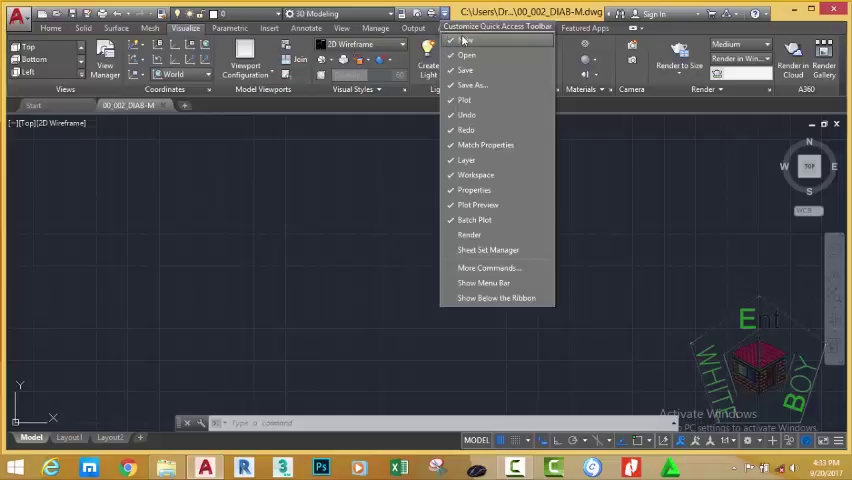
pyautogui.moveTo(466, 40)
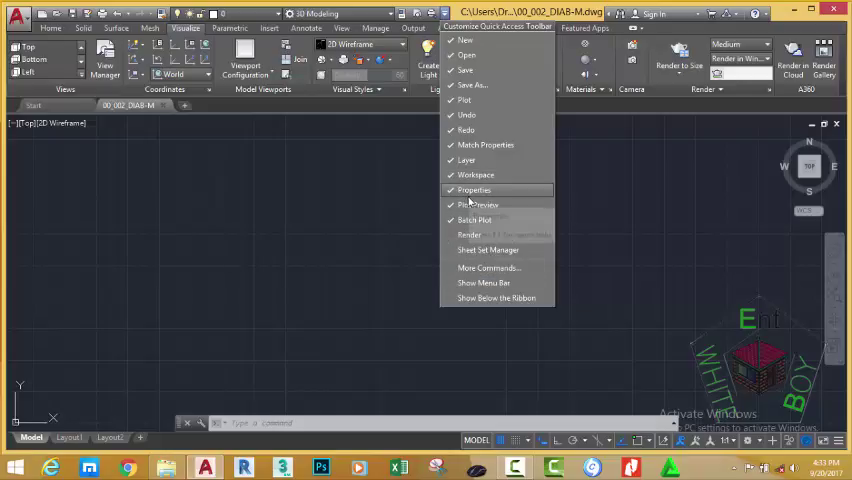
pyautogui.moveTo(468, 234)
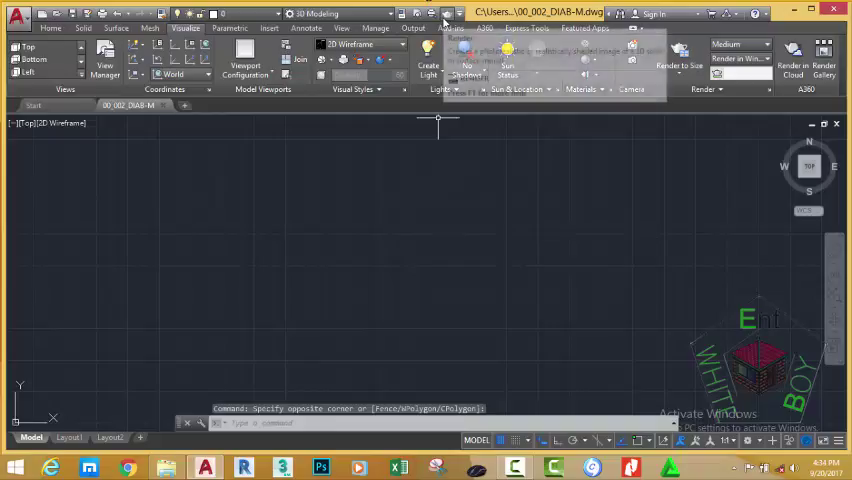
pyautogui.moveTo(456, 260)
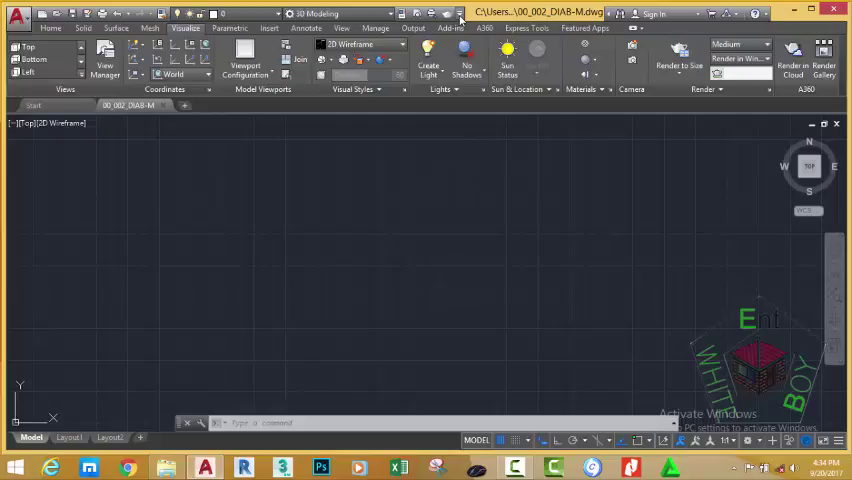
pyautogui.click(458, 14)
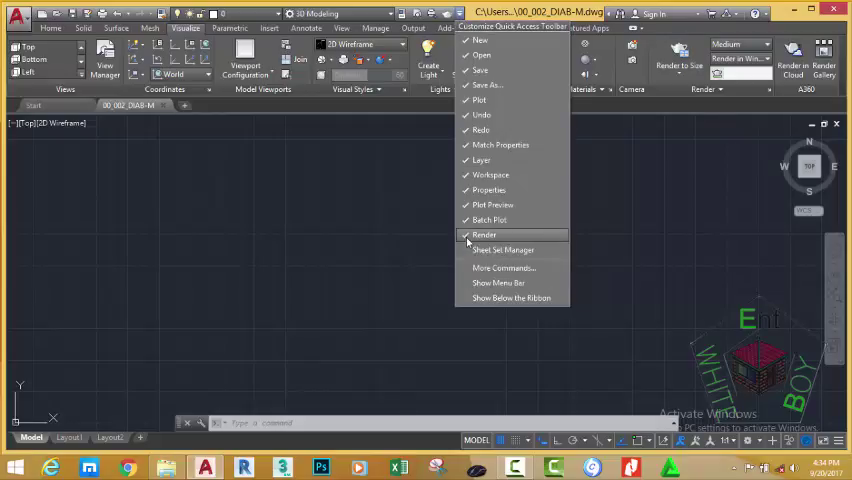
pyautogui.click(484, 234)
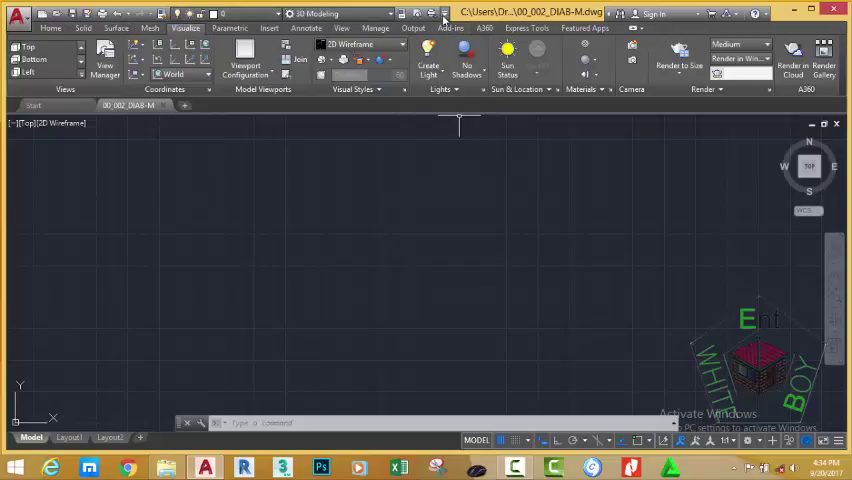
pyautogui.click(444, 18)
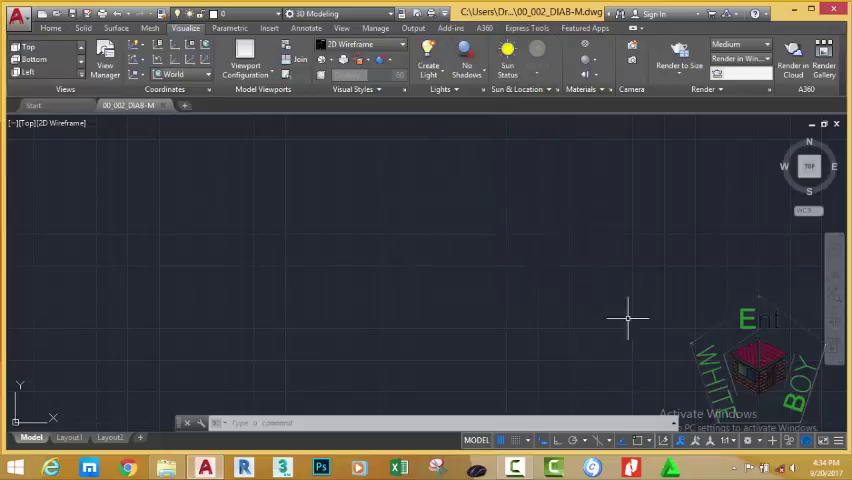
pyautogui.moveTo(528, 264)
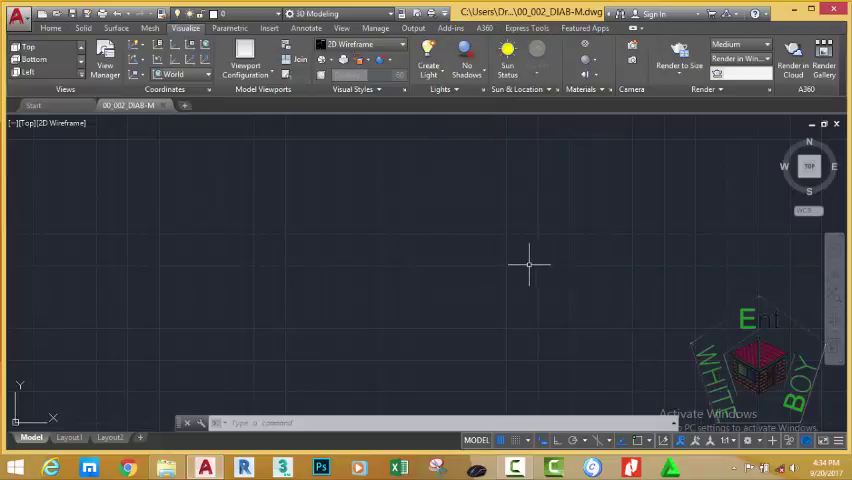
pyautogui.moveTo(464, 224)
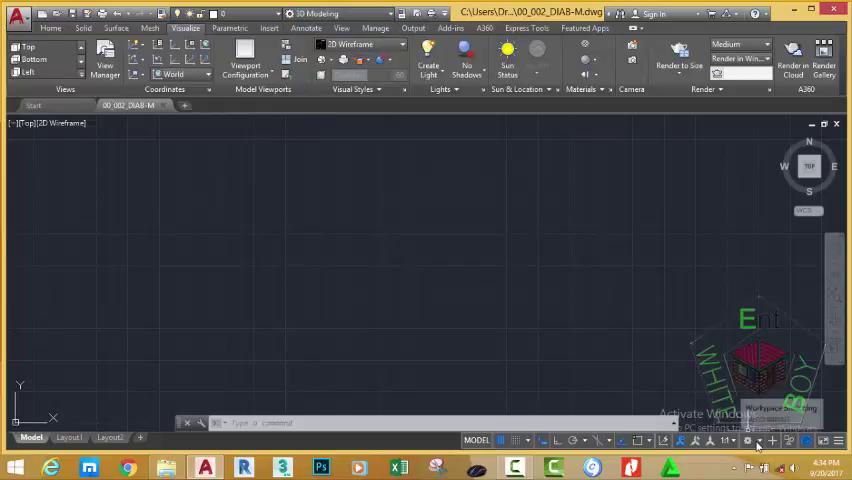
# Activate the Drafting & Annotation workspace and bring up the ribbon's Show Tabs list
pyautogui.click(756, 440)
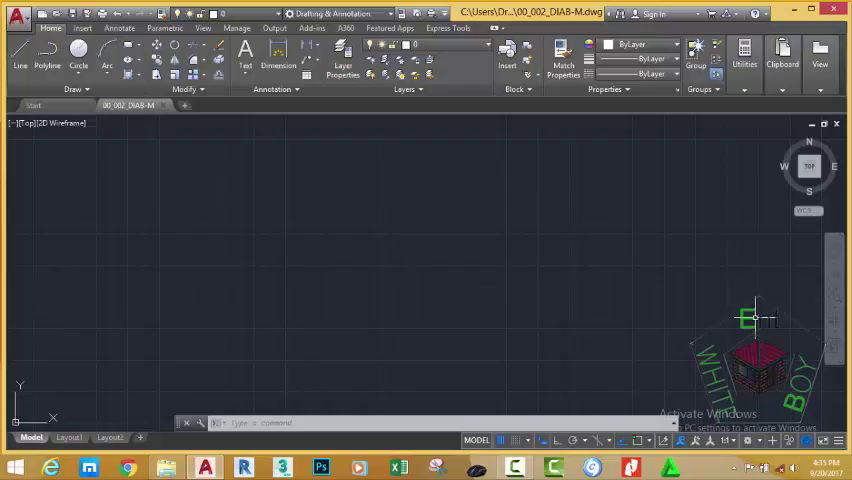
pyautogui.click(820, 64)
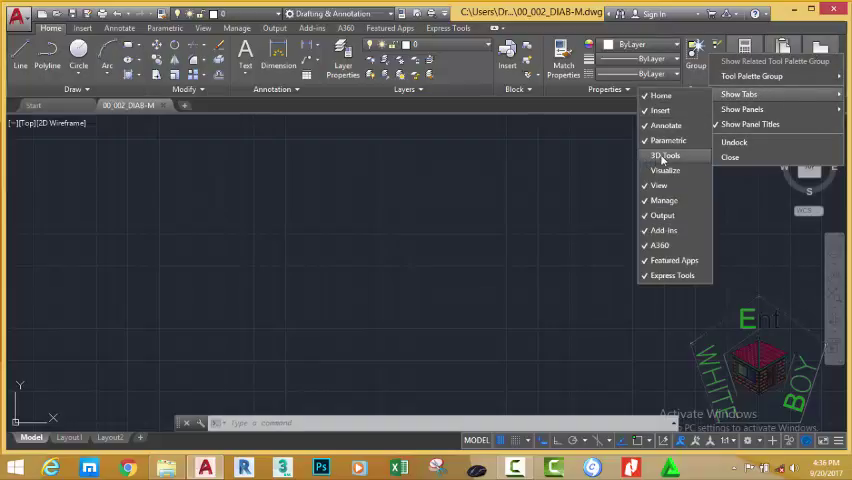
# Show the 3D Tools and Visualize tabs on the ribbon
pyautogui.click(664, 156)
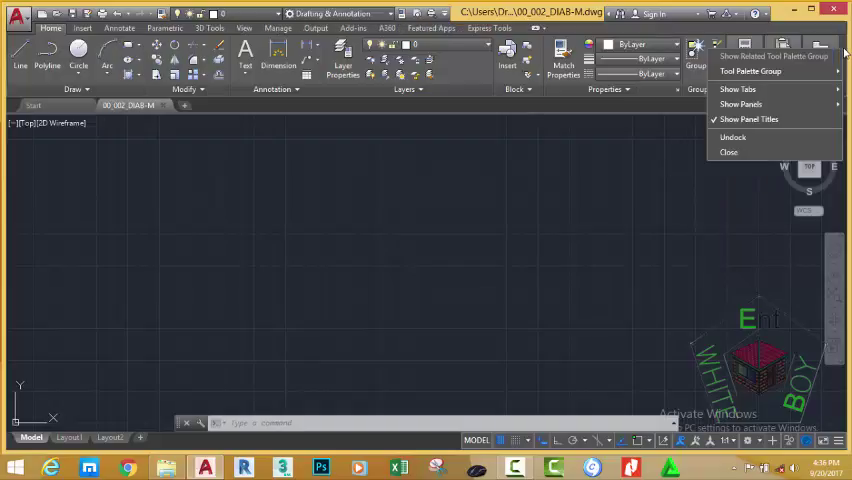
pyautogui.click(738, 88)
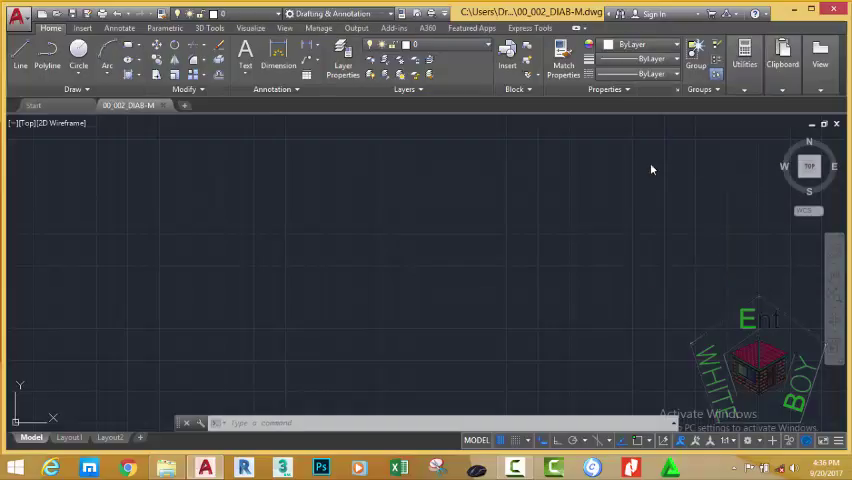
pyautogui.moveTo(550, 204)
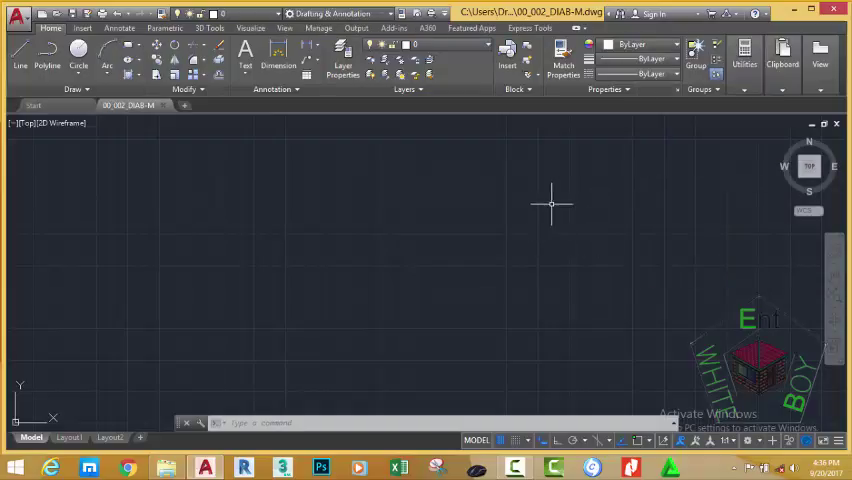
pyautogui.moveTo(398, 180)
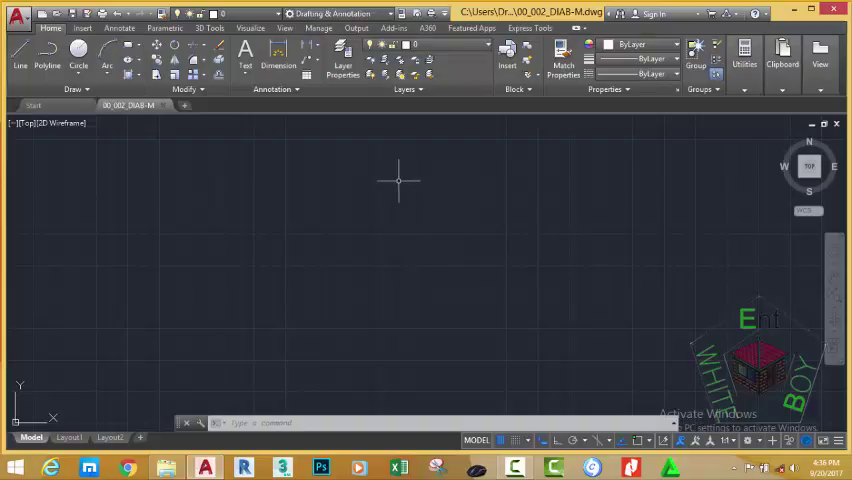
pyautogui.moveTo(284, 170)
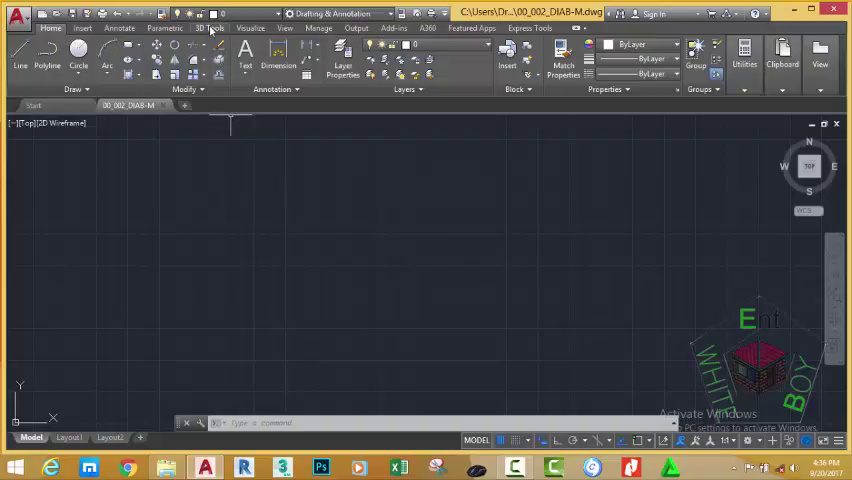
pyautogui.click(208, 28)
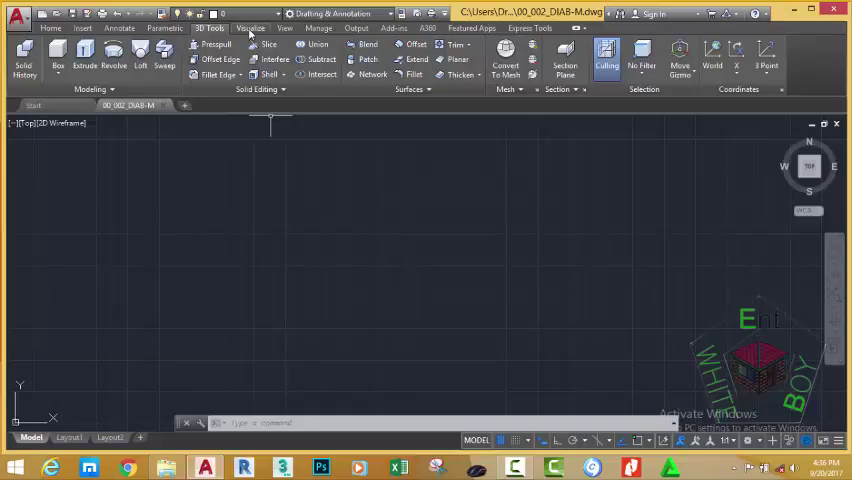
pyautogui.moveTo(326, 302)
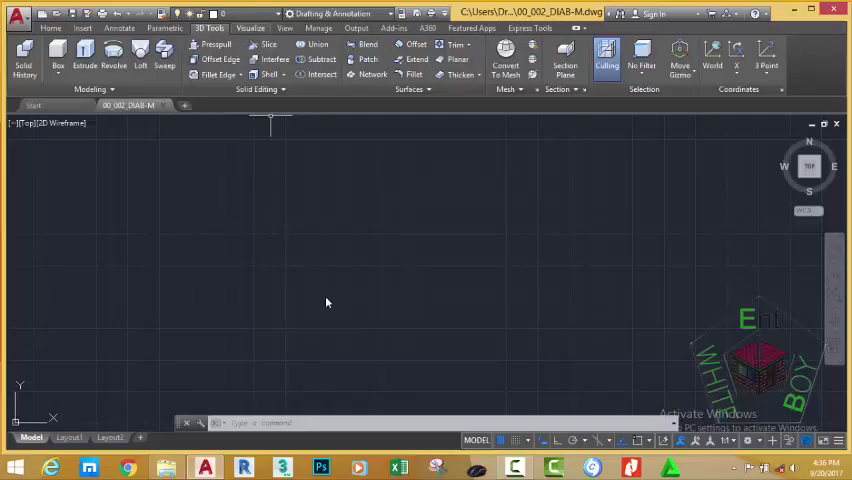
pyautogui.click(248, 28)
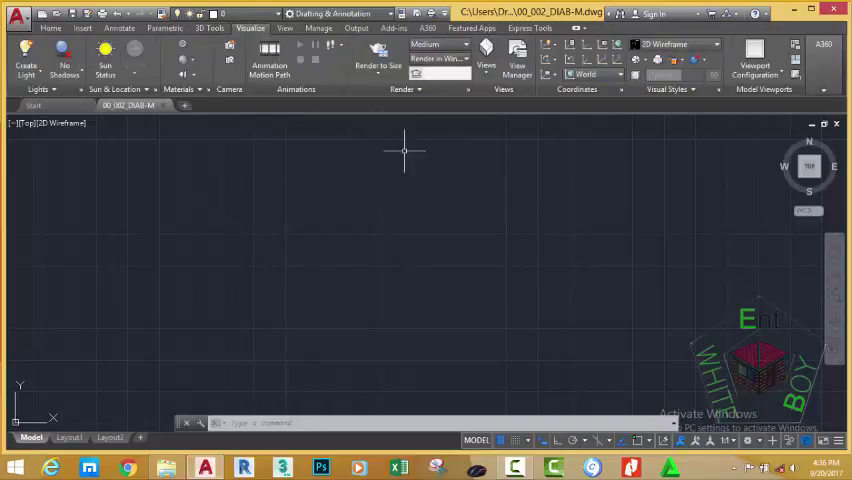
pyautogui.moveTo(124, 152)
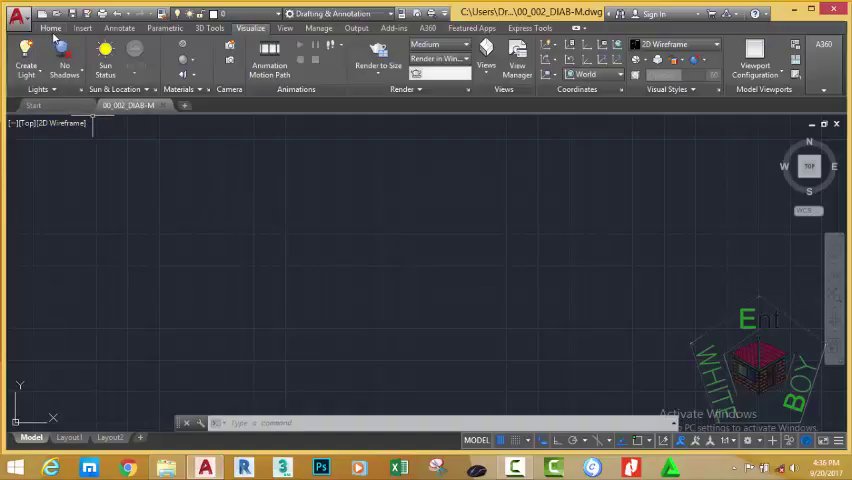
pyautogui.click(50, 28)
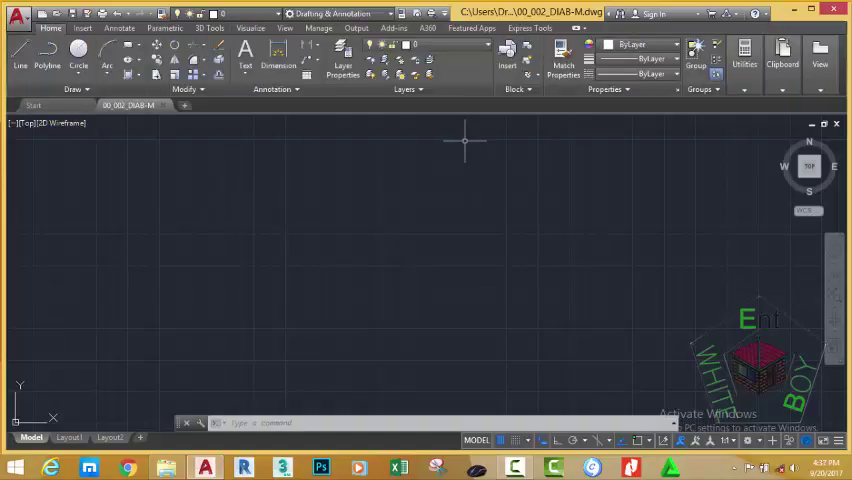
pyautogui.moveTo(518, 162)
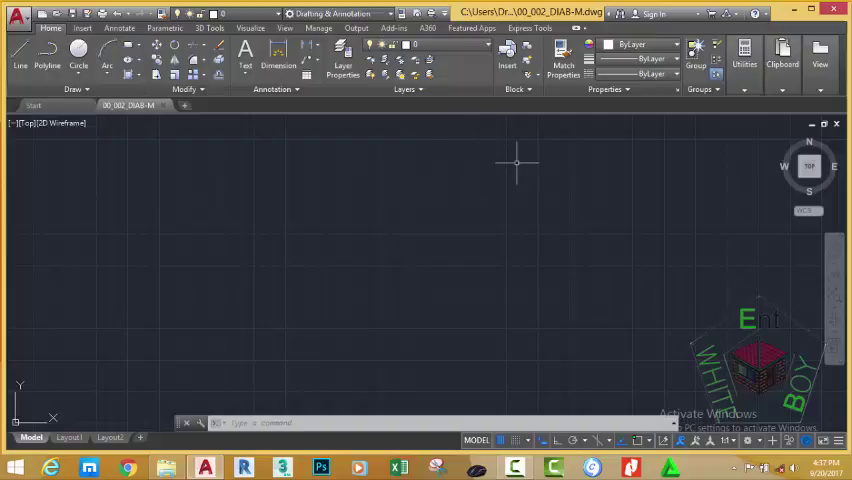
pyautogui.moveTo(510, 158)
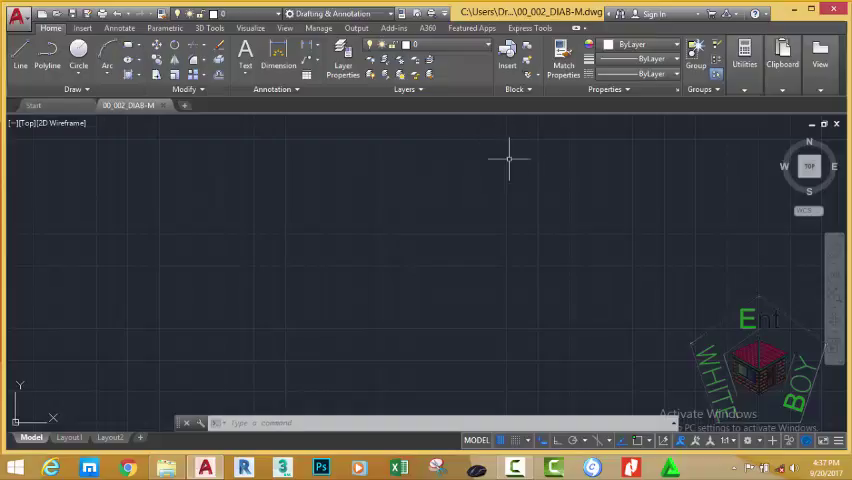
pyautogui.moveTo(492, 164)
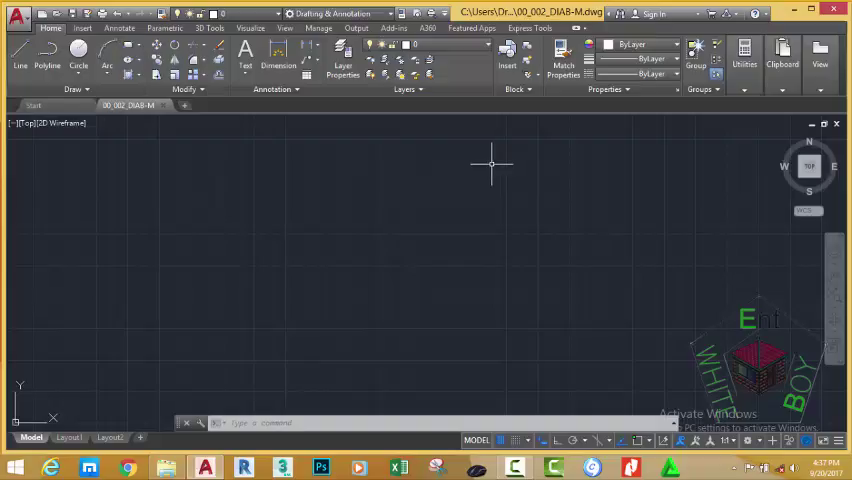
pyautogui.moveTo(560, 132)
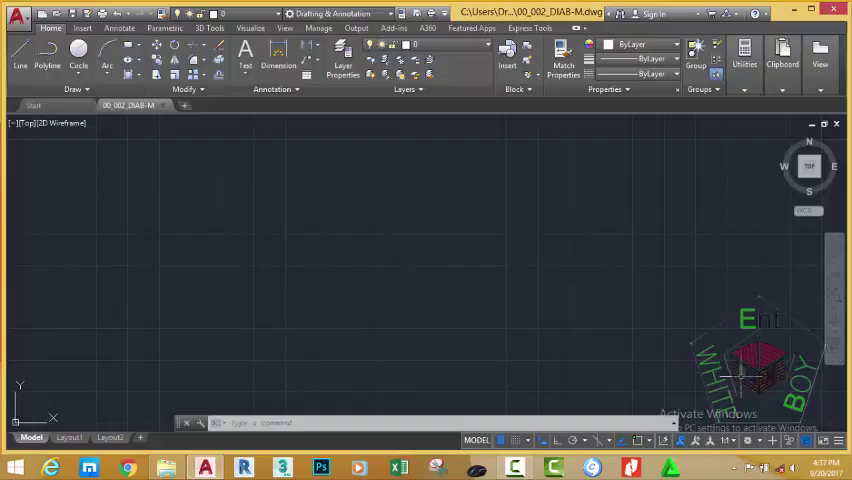
pyautogui.moveTo(758, 440)
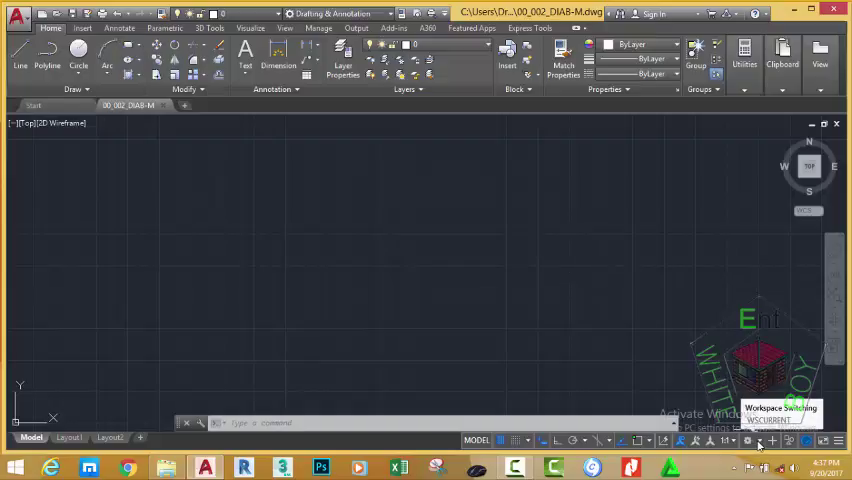
# Save the current layout as a workspace named 'My Drafting & Annotation Metric'
pyautogui.click(748, 440)
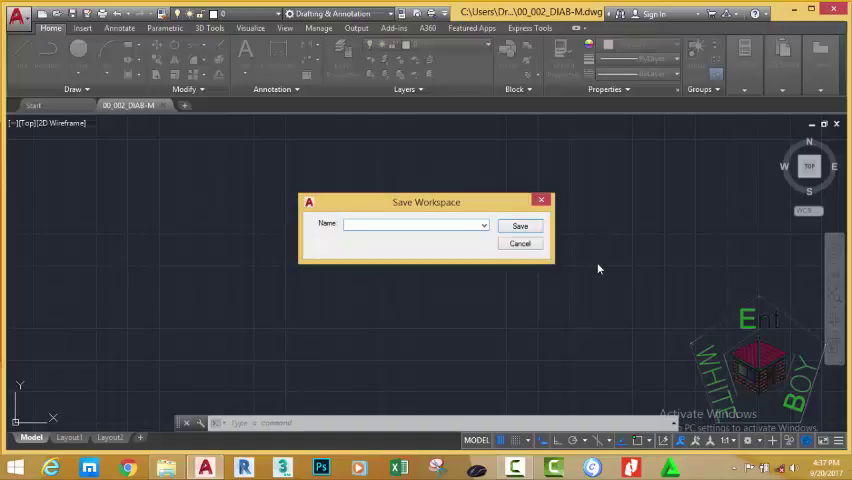
pyautogui.click(410, 224)
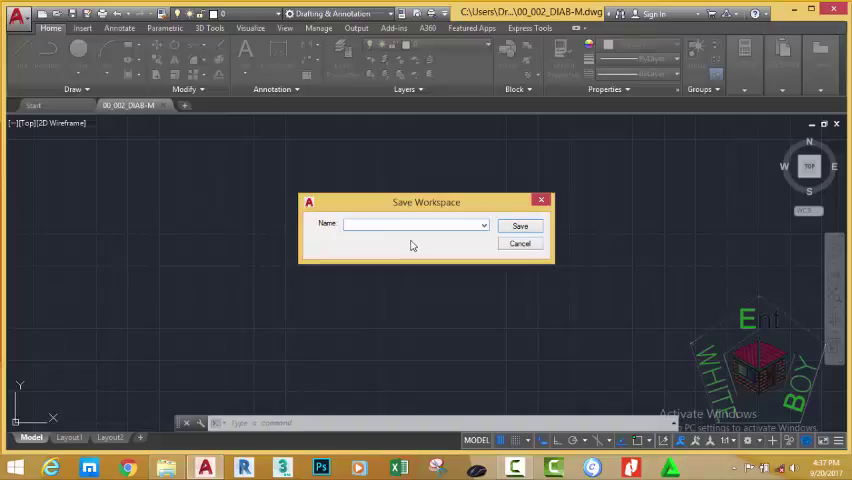
pyautogui.write('My')
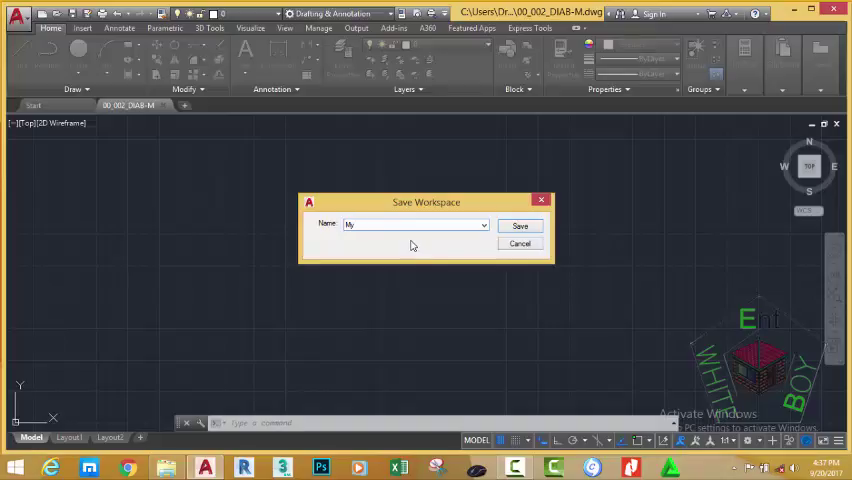
pyautogui.write('Drafting &')
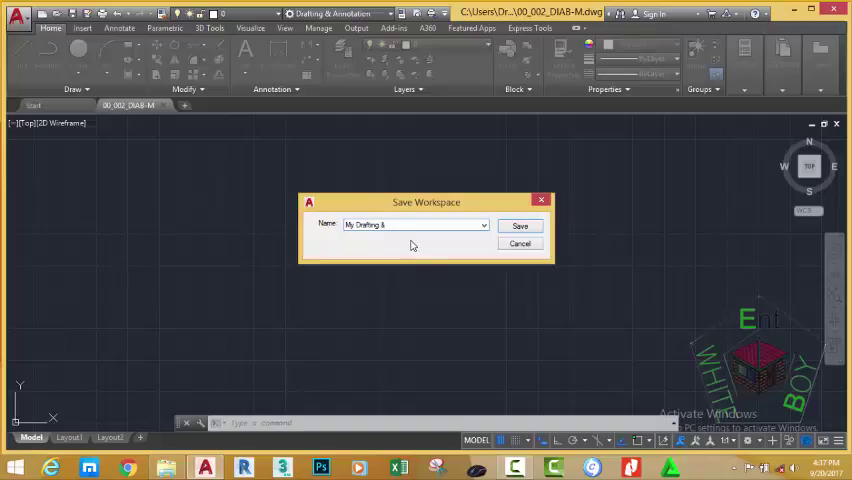
pyautogui.write('Annotation')
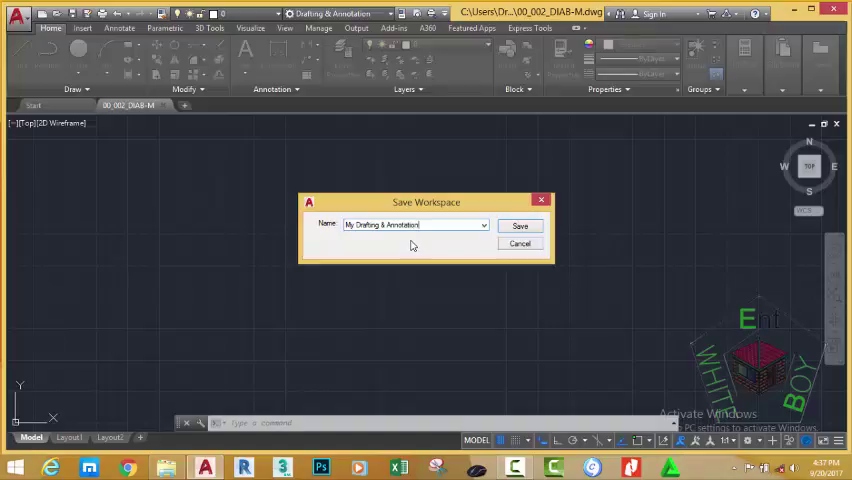
pyautogui.write('Metric')
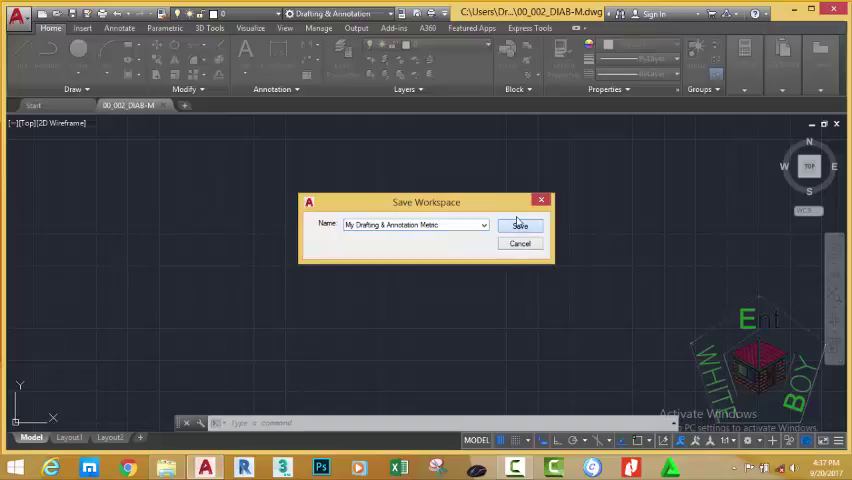
pyautogui.click(520, 224)
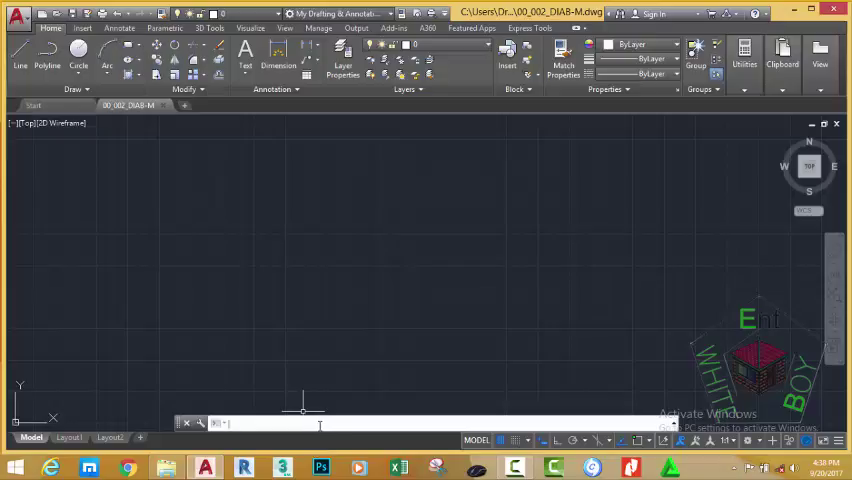
# Undo the last 14 operations with the U command
pyautogui.write('14')
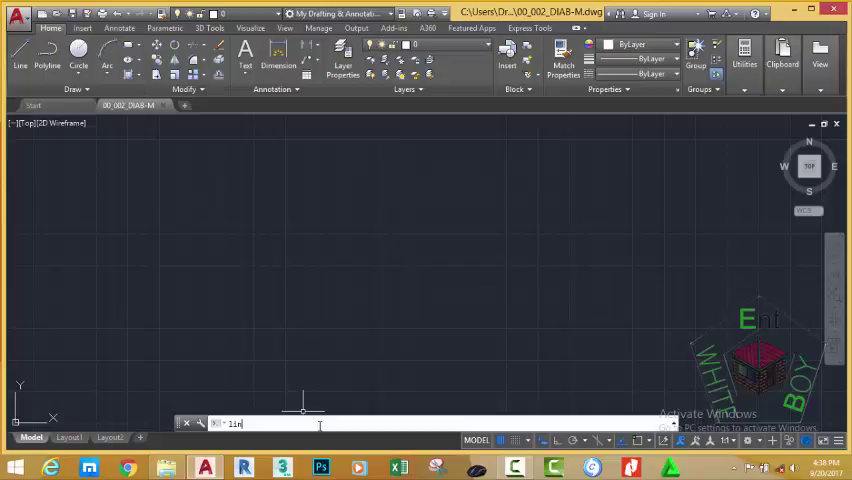
pyautogui.press('enter')
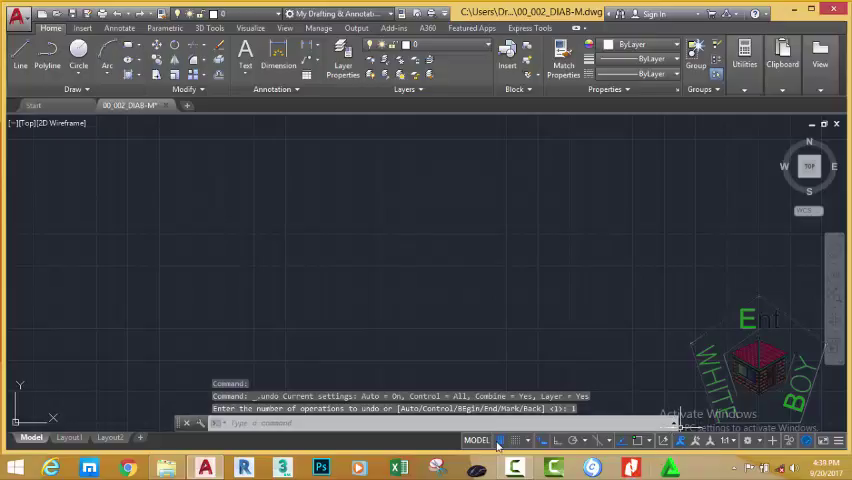
pyautogui.moveTo(500, 440)
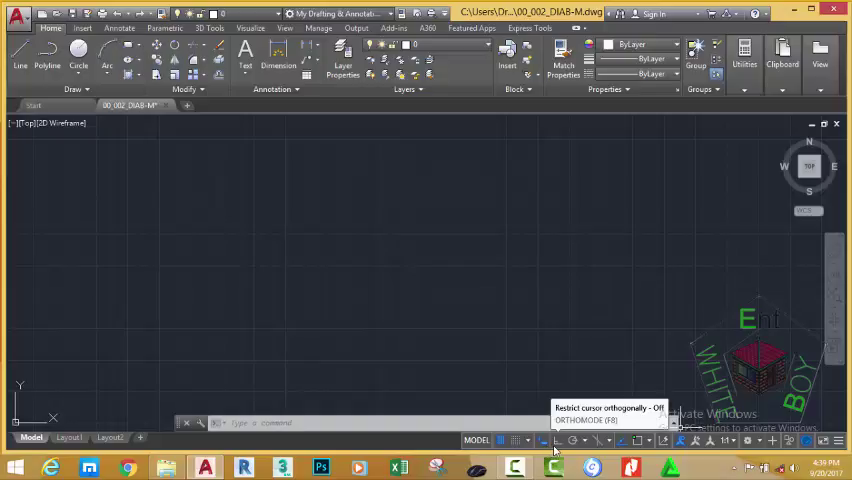
pyautogui.moveTo(572, 440)
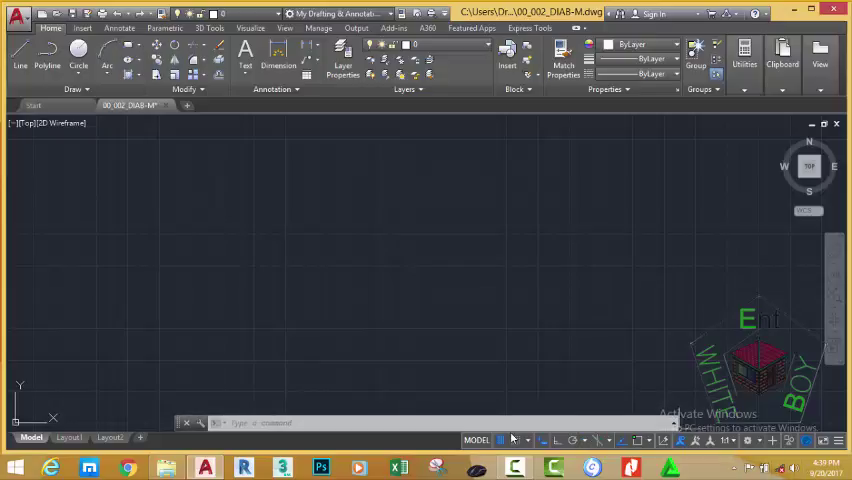
pyautogui.moveTo(516, 368)
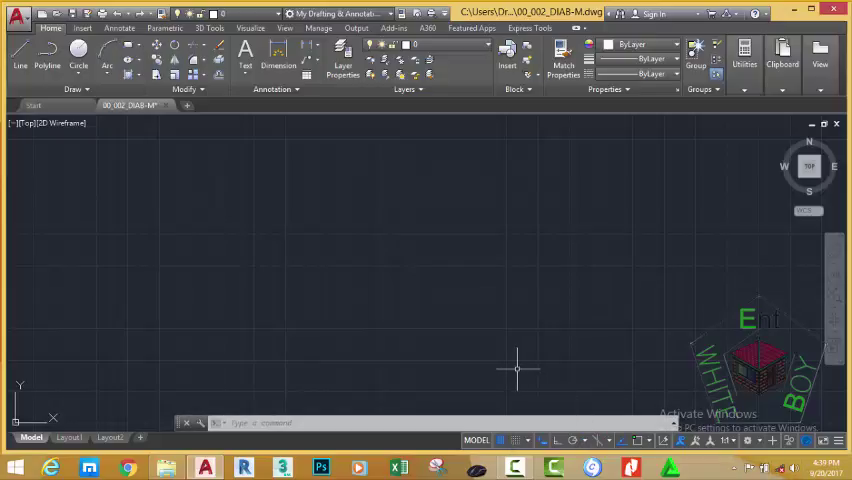
pyautogui.moveTo(524, 352)
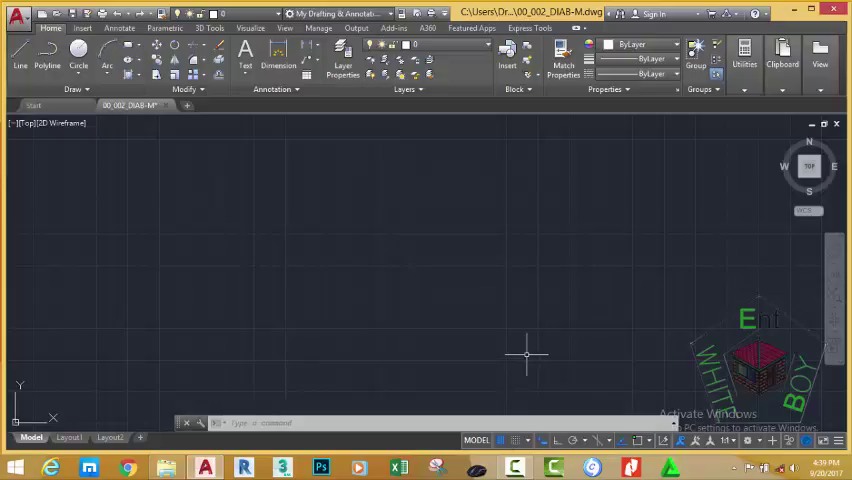
pyautogui.moveTo(524, 400)
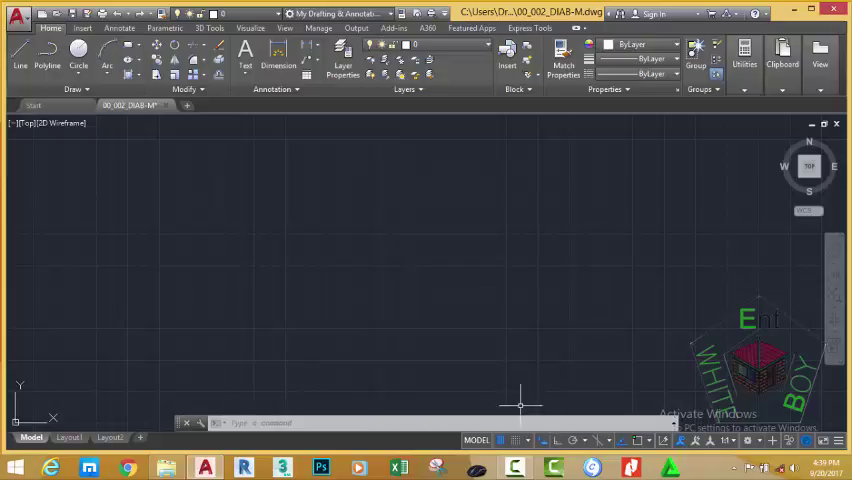
pyautogui.moveTo(322, 296)
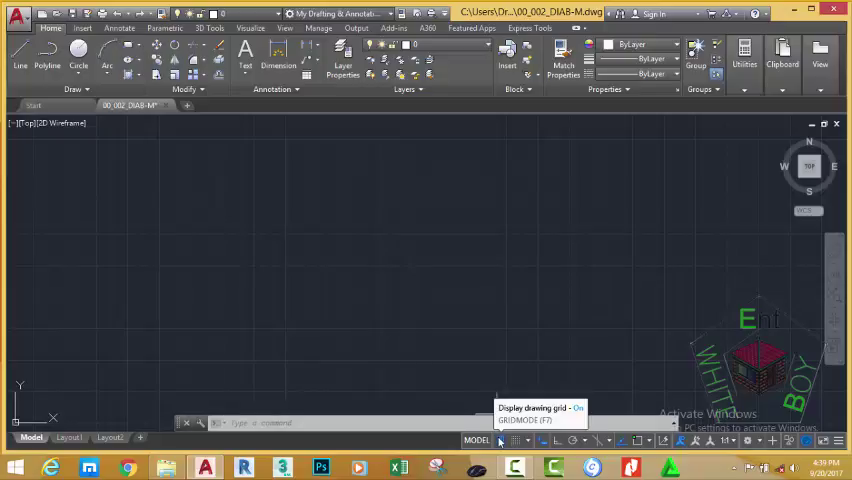
pyautogui.click(498, 440)
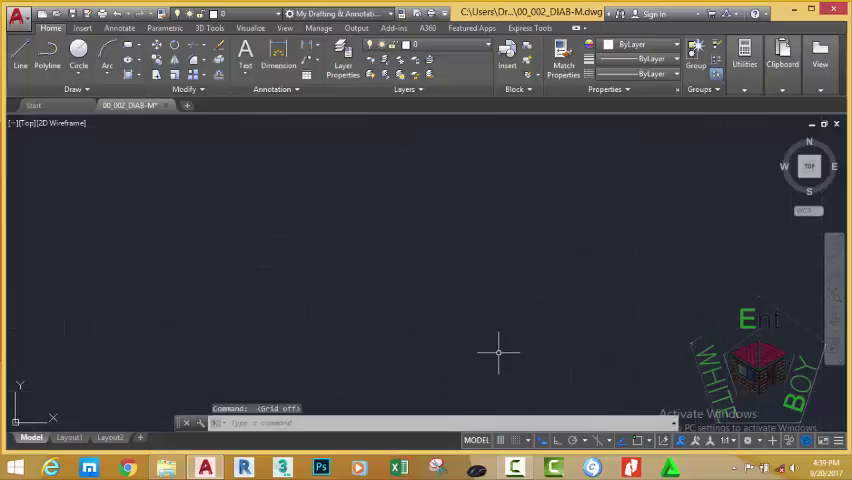
pyautogui.moveTo(502, 370)
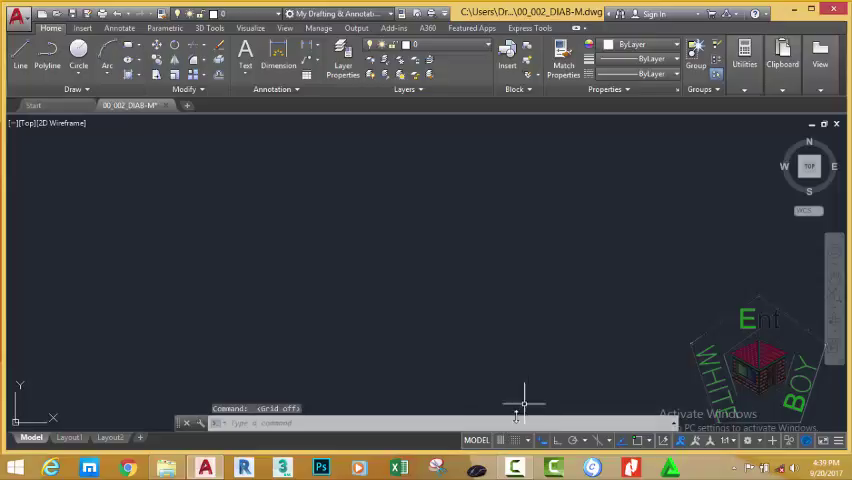
pyautogui.moveTo(524, 330)
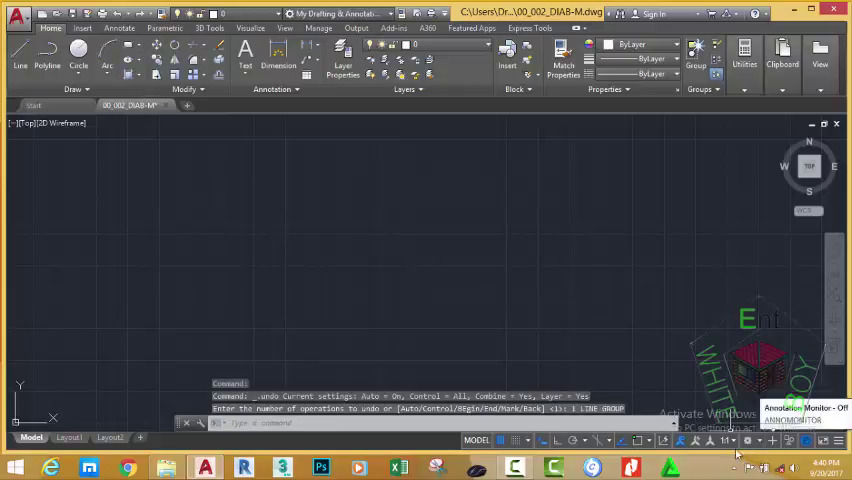
pyautogui.moveTo(662, 440)
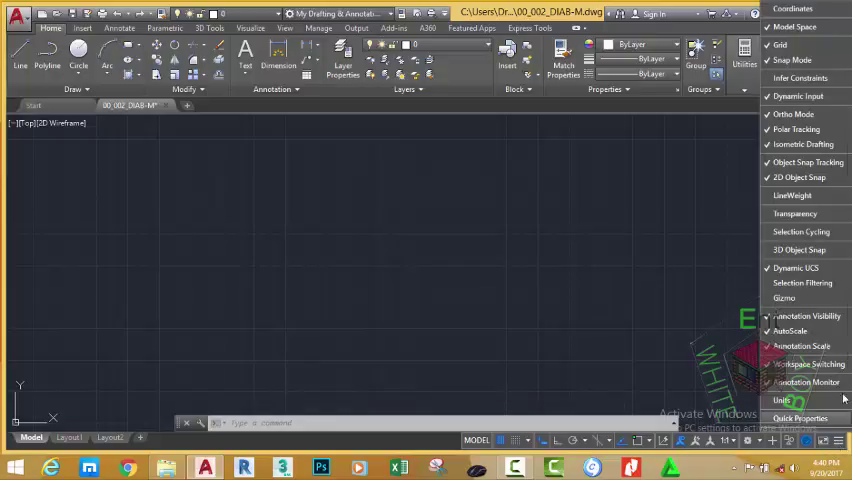
pyautogui.moveTo(812, 100)
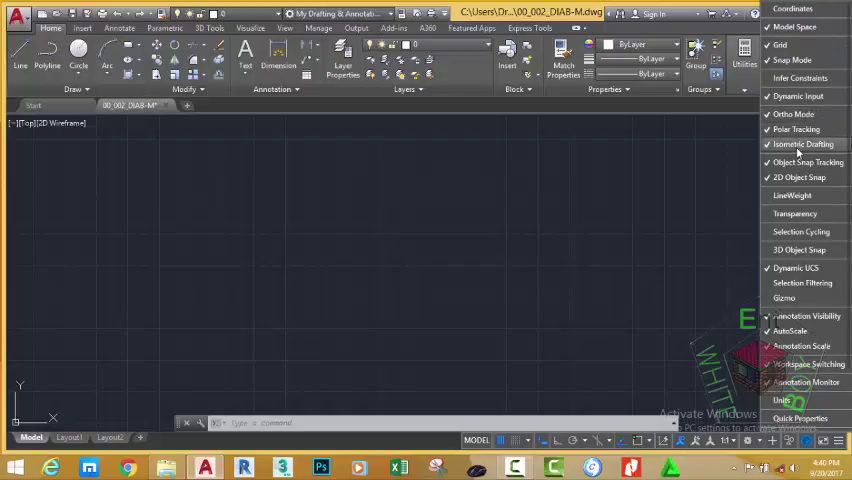
pyautogui.moveTo(800, 160)
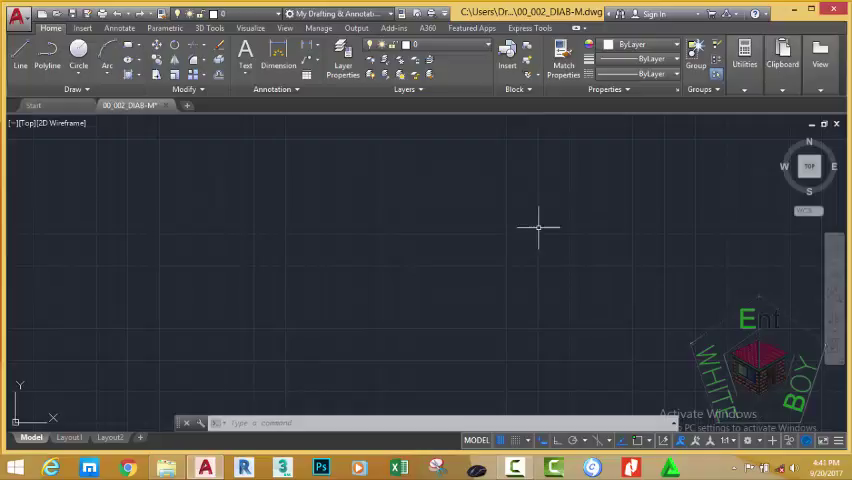
pyautogui.moveTo(552, 204)
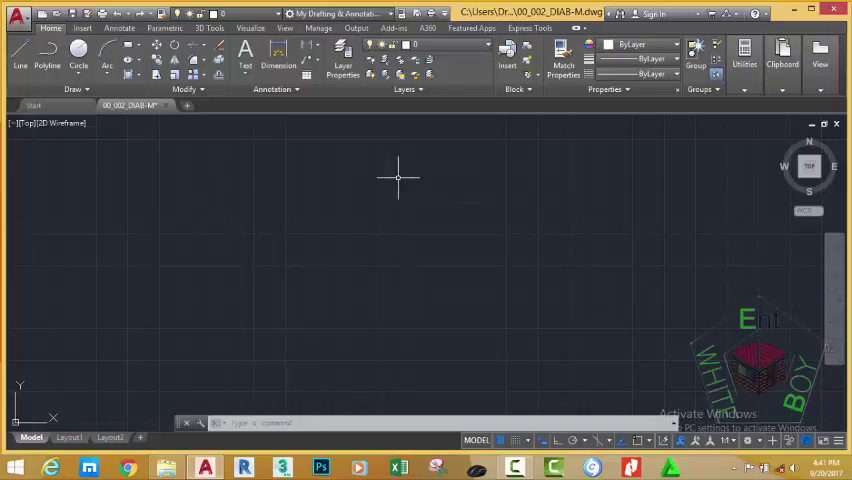
pyautogui.moveTo(790, 310)
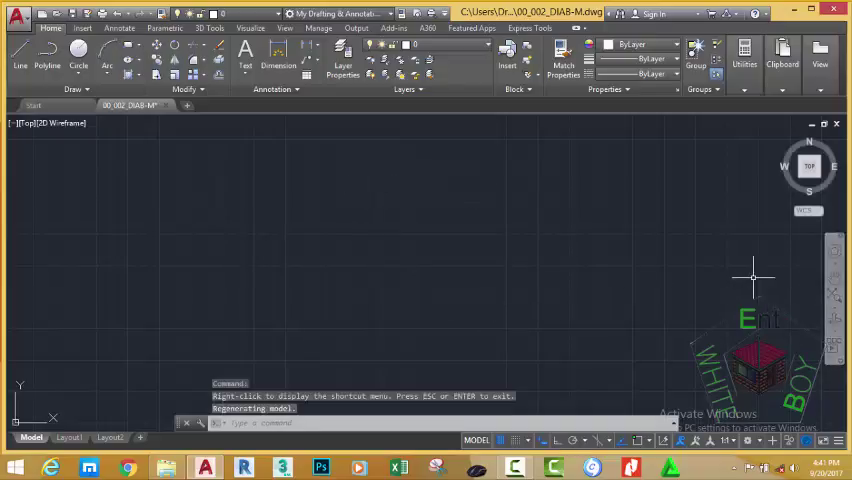
pyautogui.moveTo(832, 252)
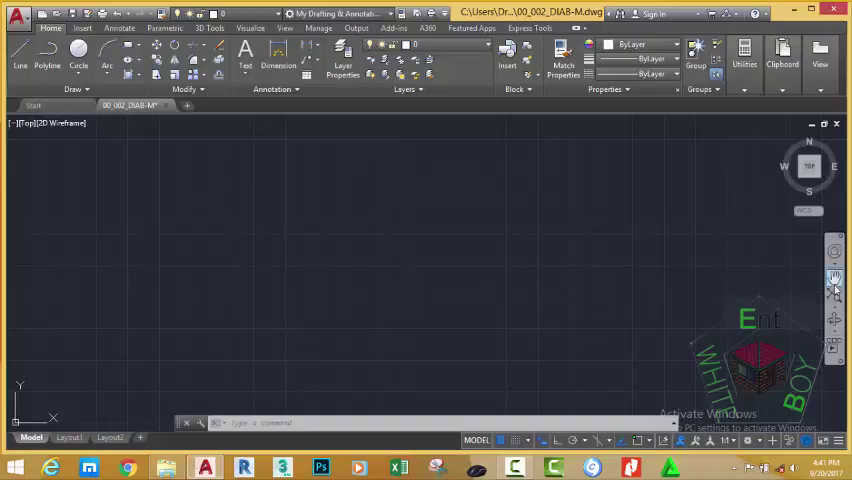
pyautogui.moveTo(832, 276)
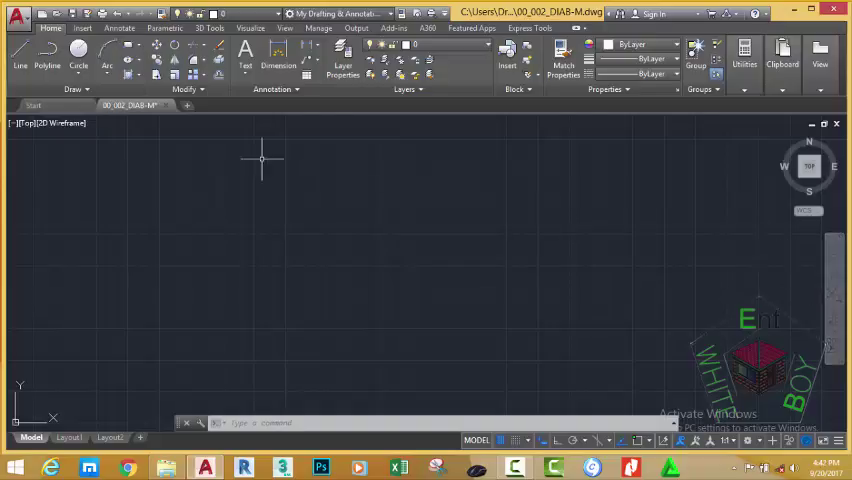
pyautogui.moveTo(318, 236)
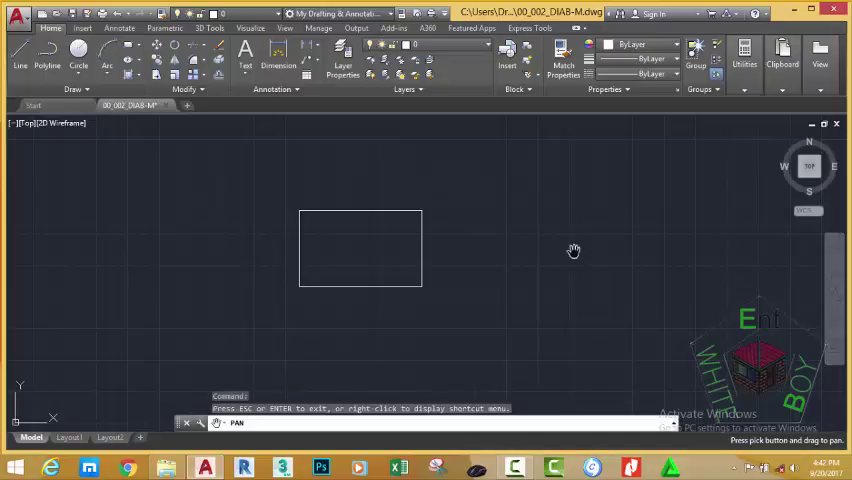
# Pan the rectangle into view, then zoom to the drawing's full extents
pyautogui.moveTo(572, 250); pyautogui.dragTo(640, 280)
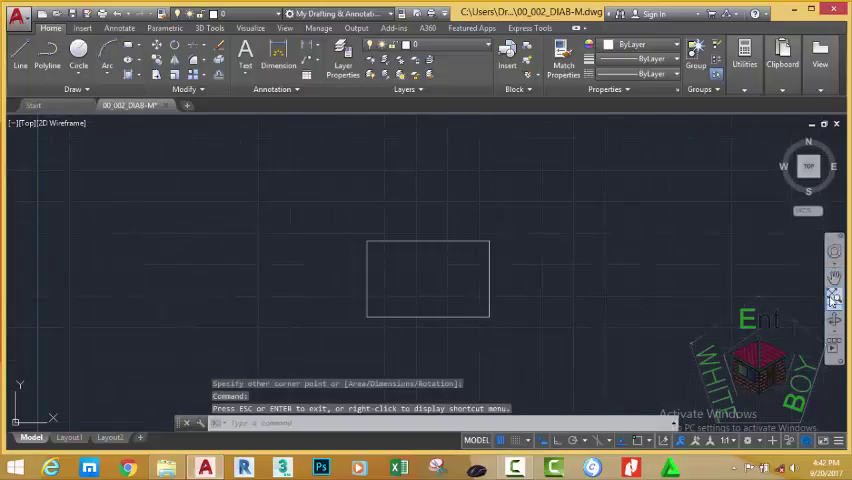
pyautogui.moveTo(832, 296)
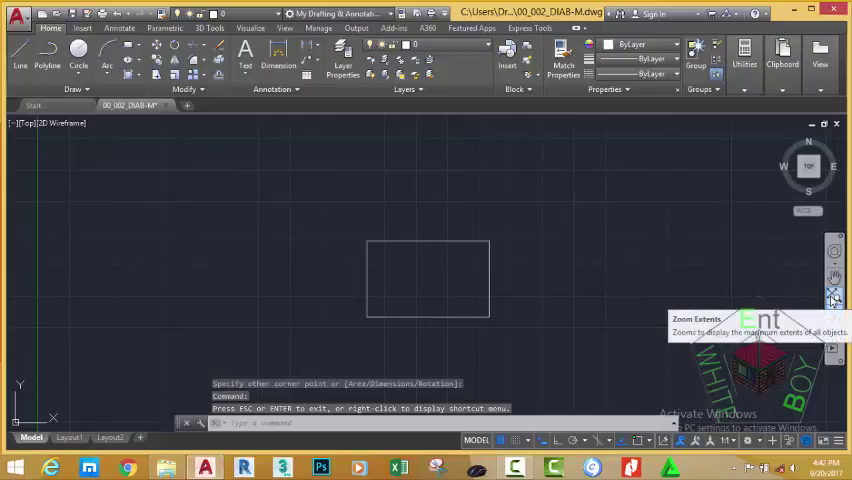
pyautogui.click(832, 296)
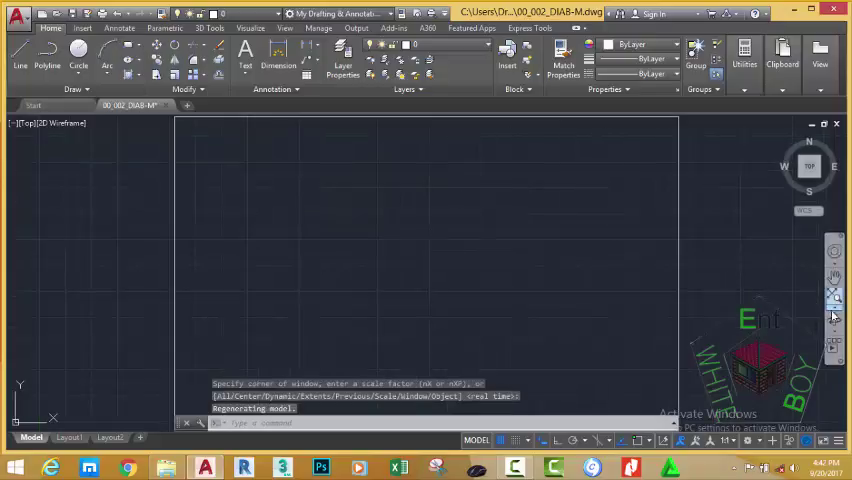